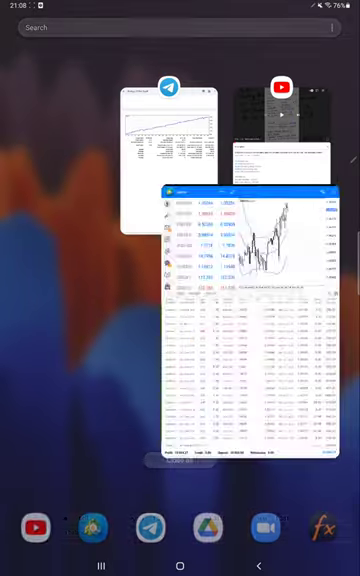
# Step: Reopen the Strategy 27 Part 2 PDF statement from recent apps
pyautogui.click(250, 320)
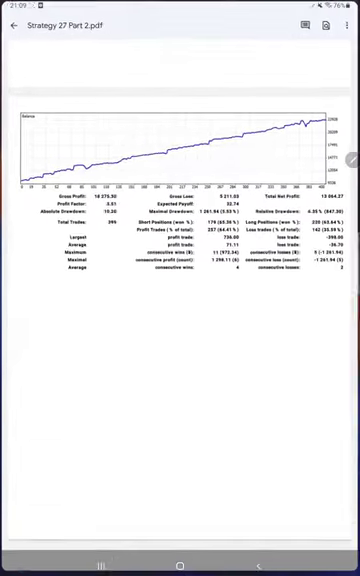
# Step: Scroll the statement to reach the statistics table for annotating R:R 1:1.93 and B.E
pyautogui.scroll(3)
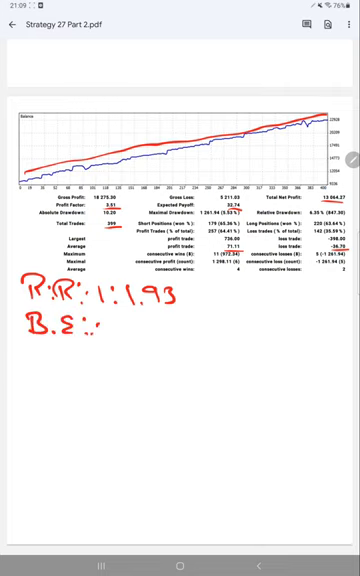
# Step: Handwrite break-even 34%, accuracy 64% and 30% margin beneath the R:R note
pyautogui.write('34%')
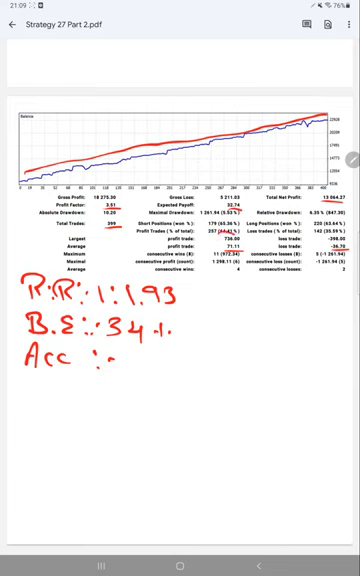
pyautogui.write('64%')
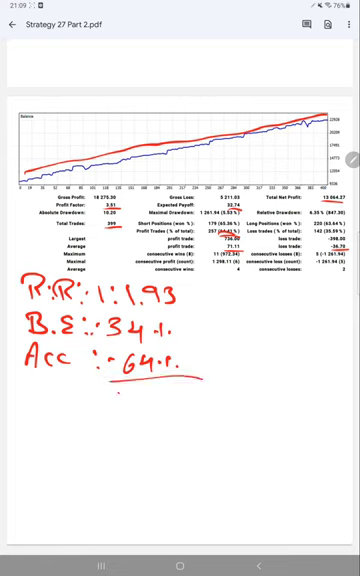
pyautogui.write('30.1.4')
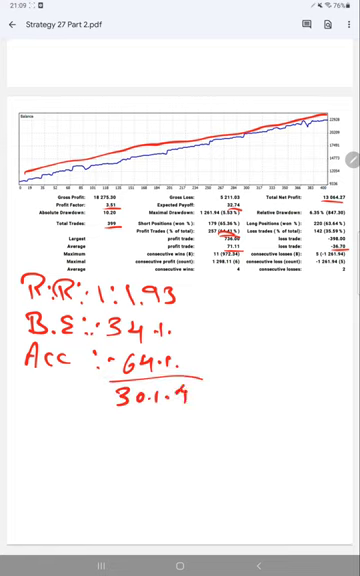